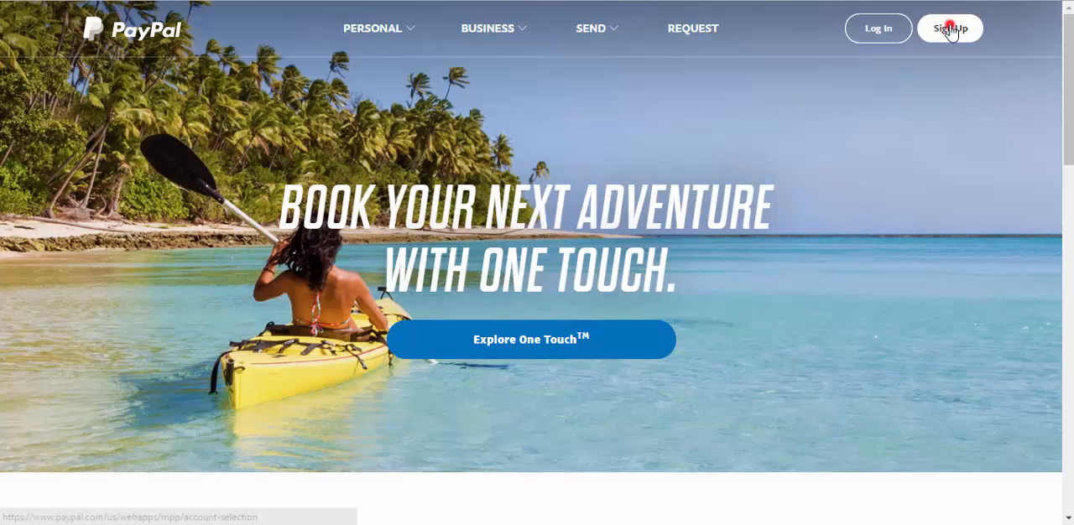
Start a PayPal sign-up and choose the Business Account type
click(949, 27)
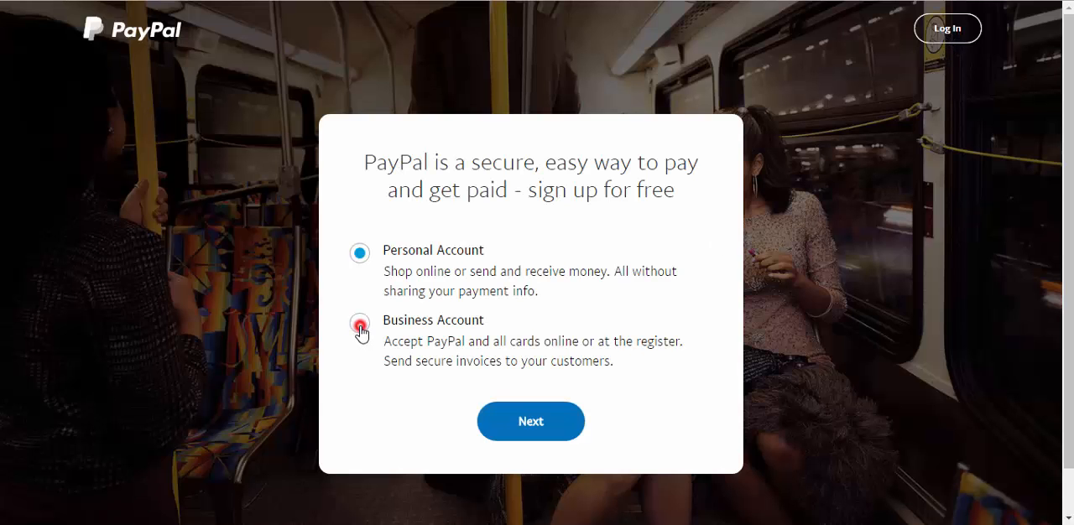
click(359, 324)
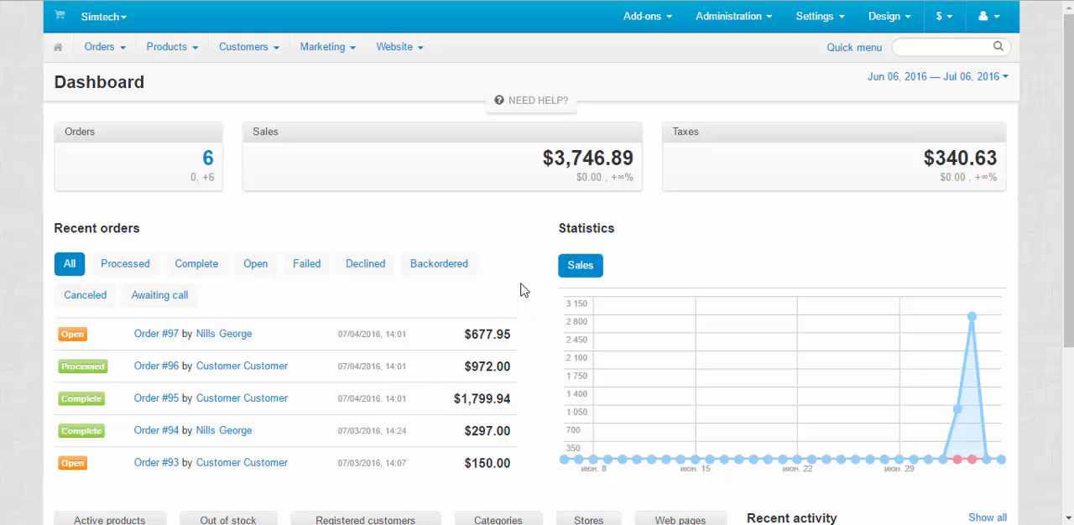
Open Manage add-ons and scroll the Installed add-ons list down to PayPal payments
click(643, 16)
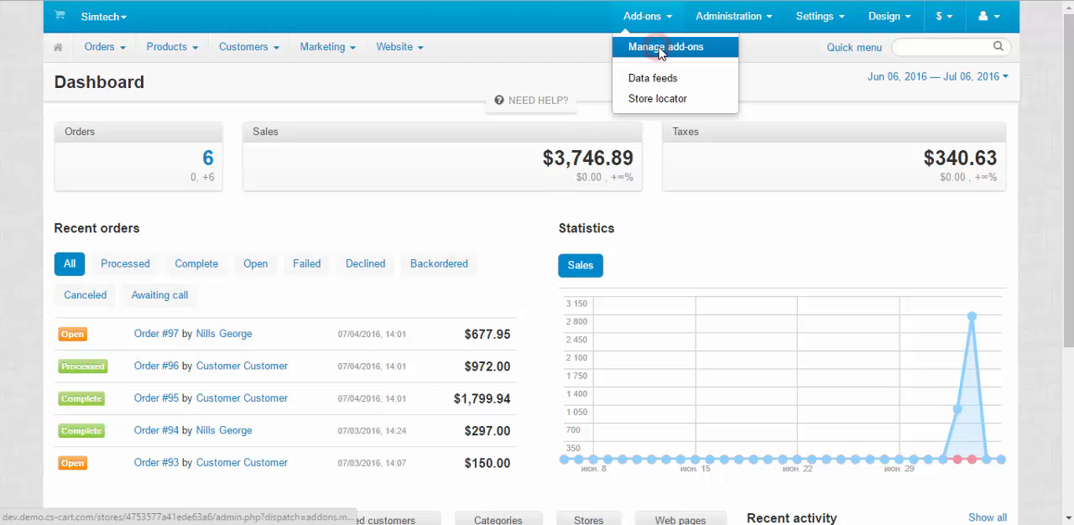
click(664, 47)
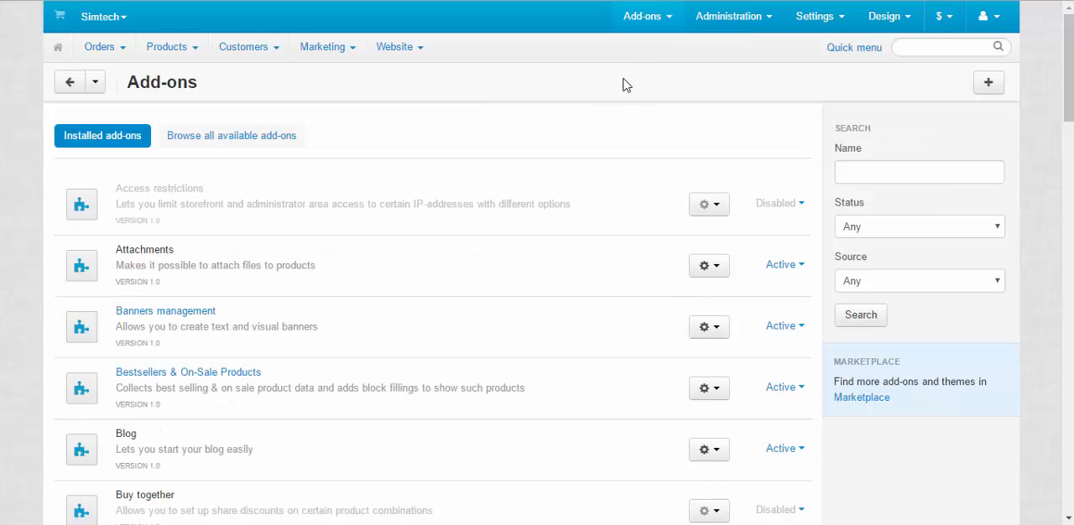
scroll(down, 3)
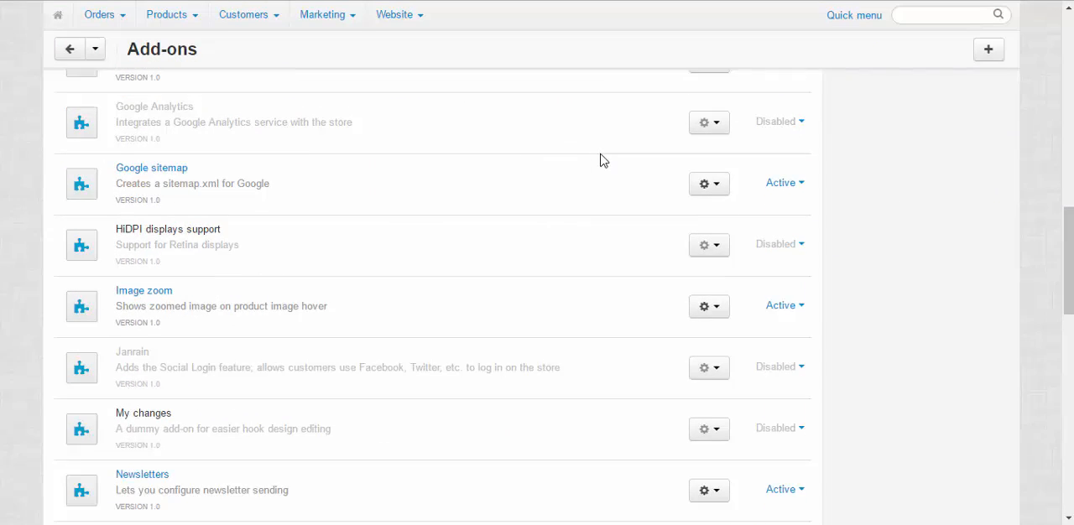
scroll(down, 3)
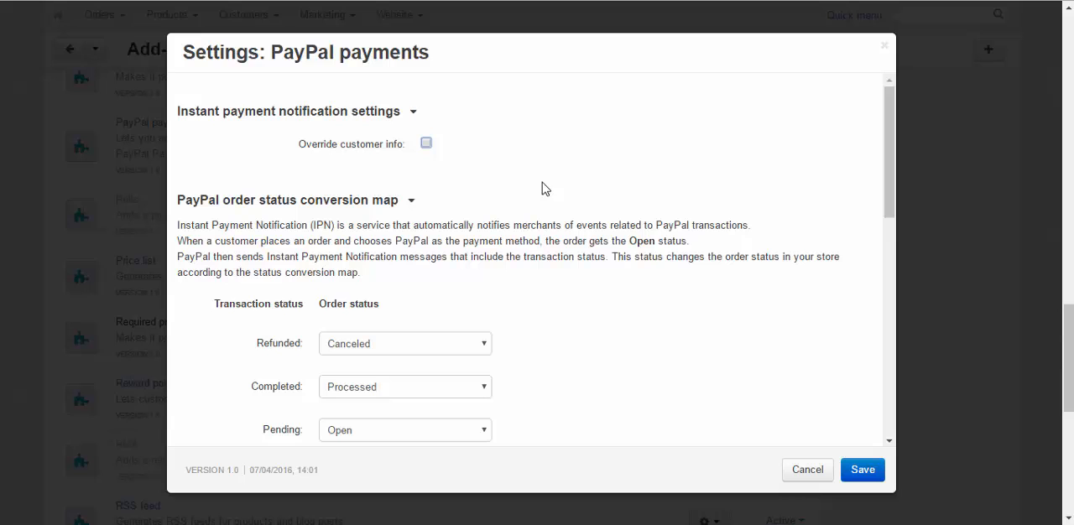
Tick Override customer info in the PayPal payments add-on and save its settings
click(884, 45)
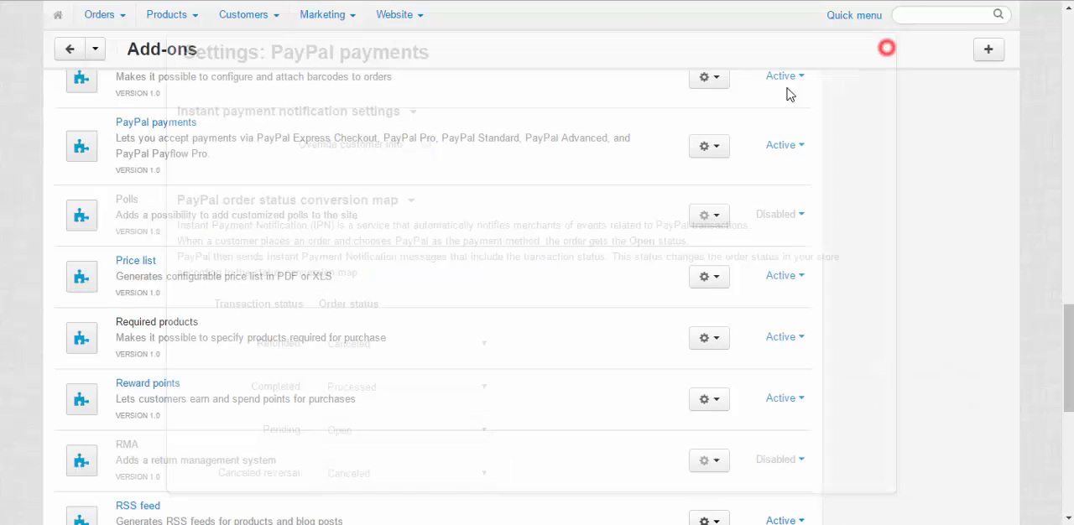
click(887, 48)
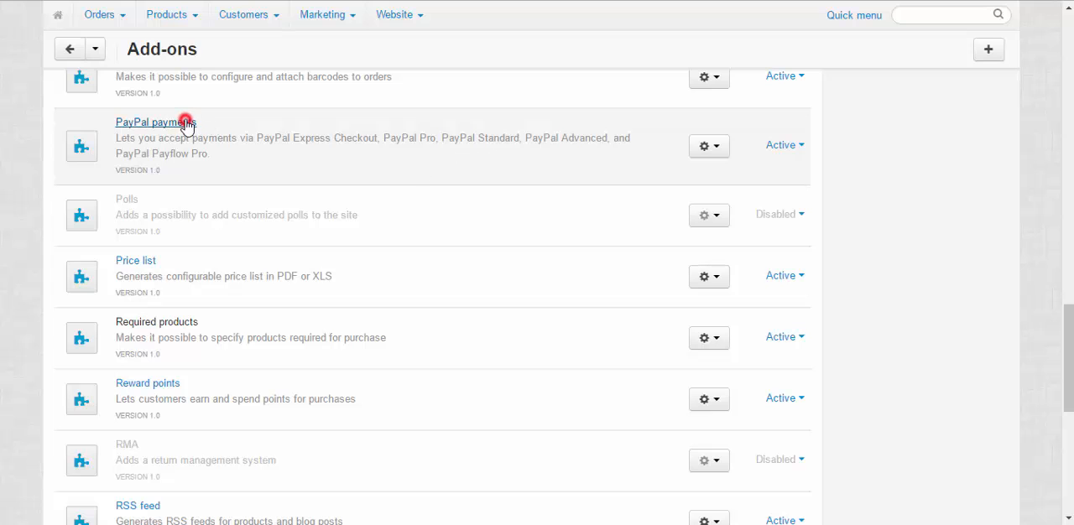
click(148, 122)
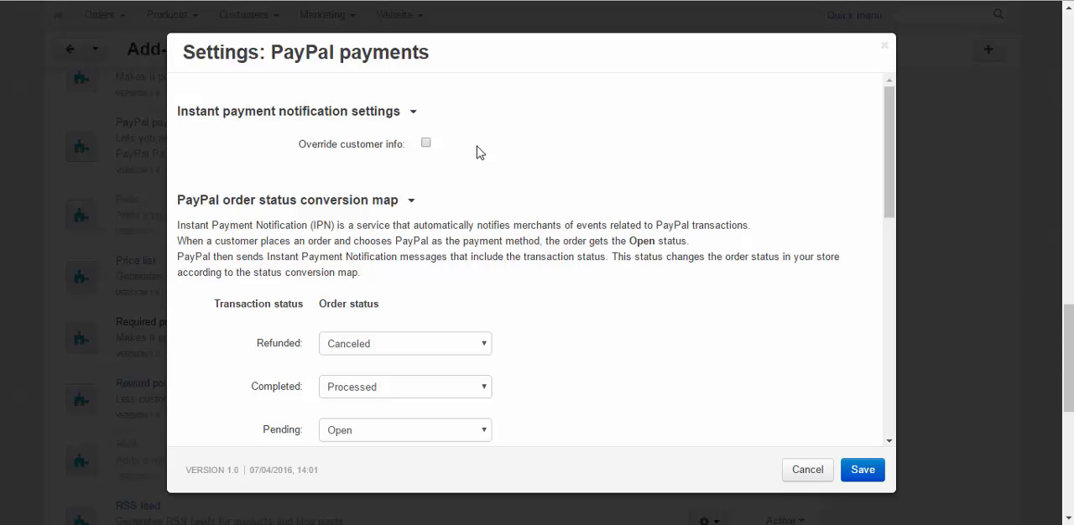
click(426, 142)
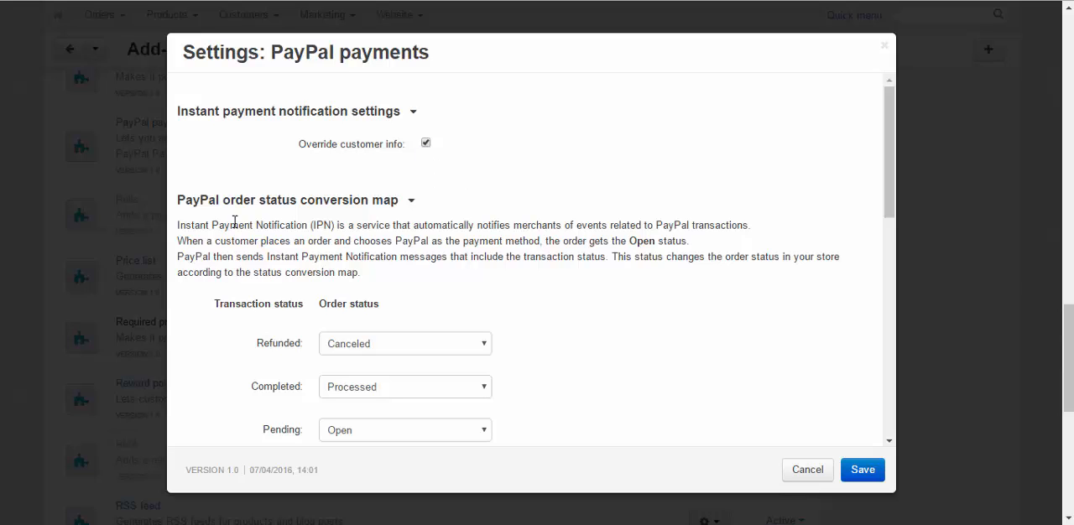
scroll(down, 3)
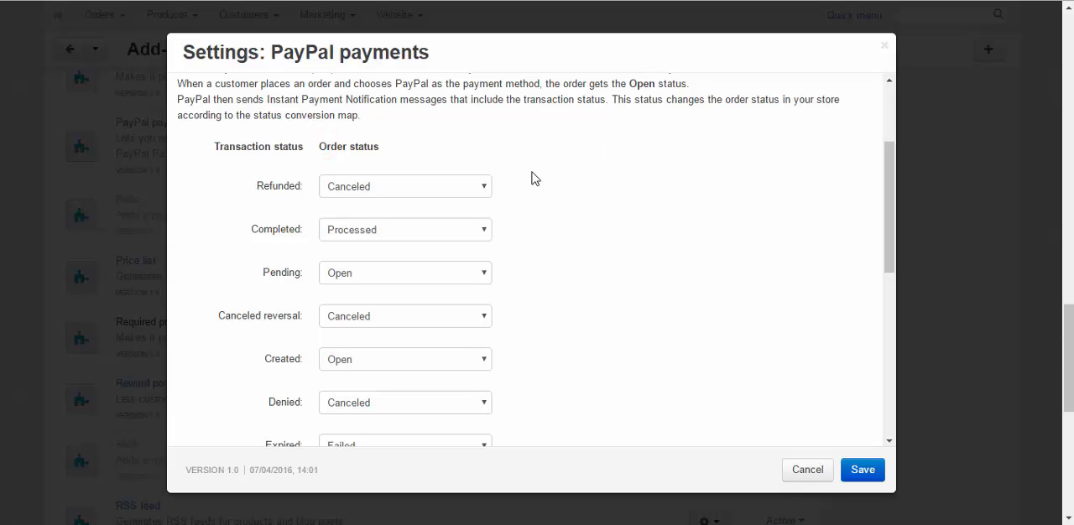
scroll(down, 3)
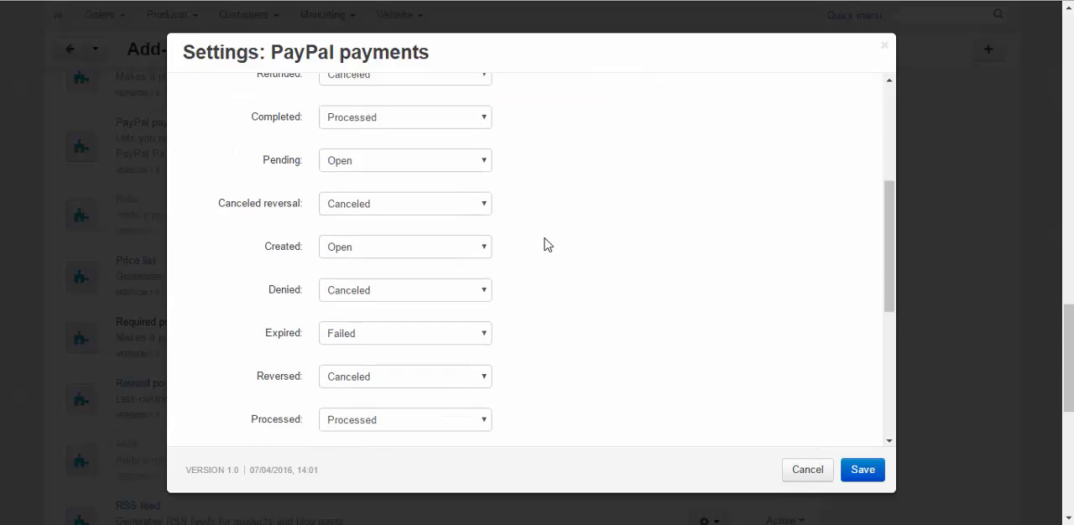
scroll(down, 3)
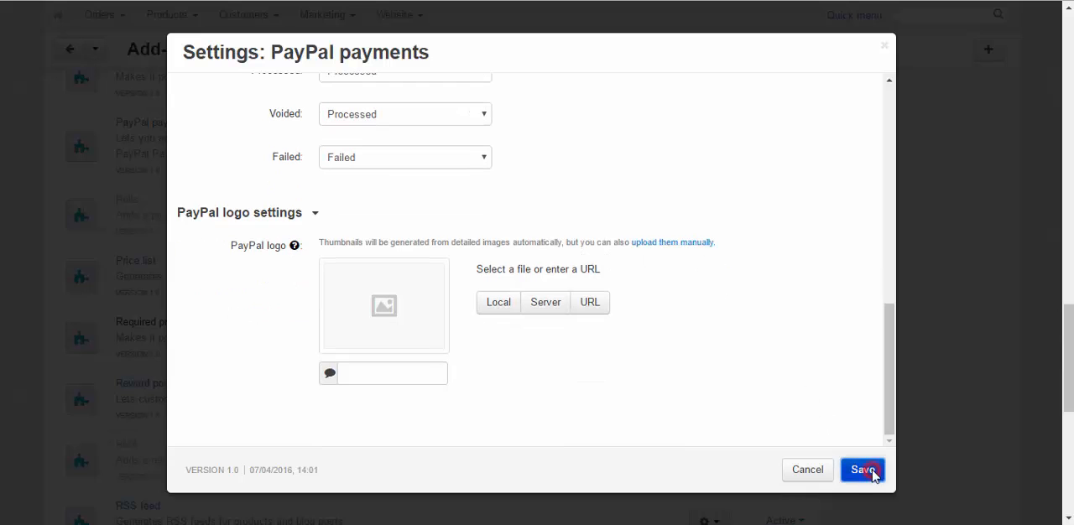
click(862, 469)
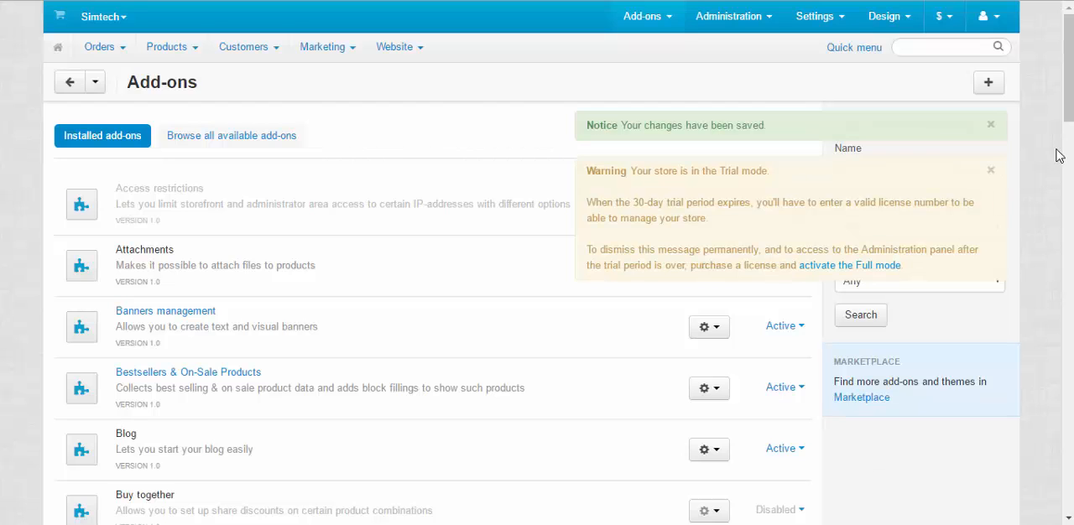
Dismiss the notices, go to Payment methods and start a new payment method
click(990, 124)
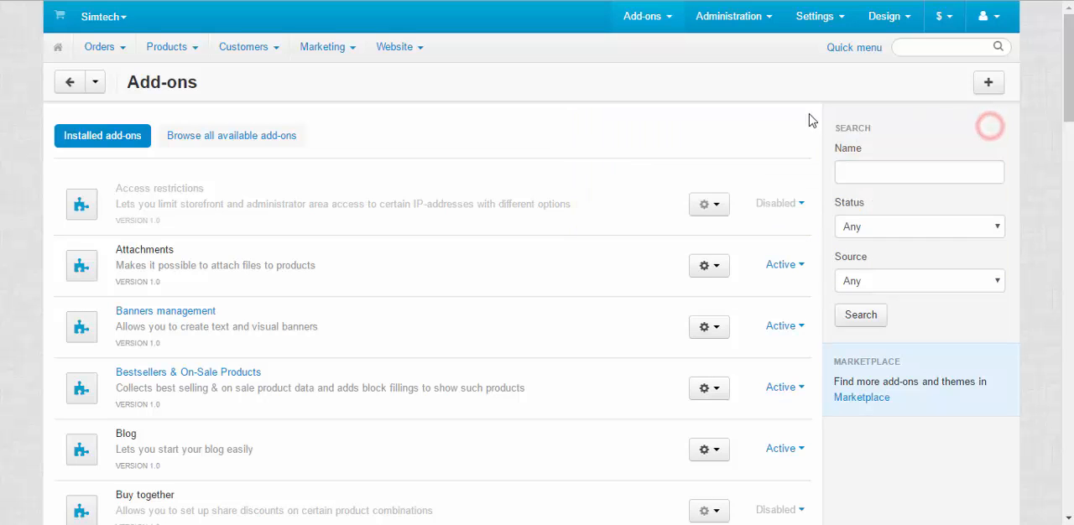
click(731, 16)
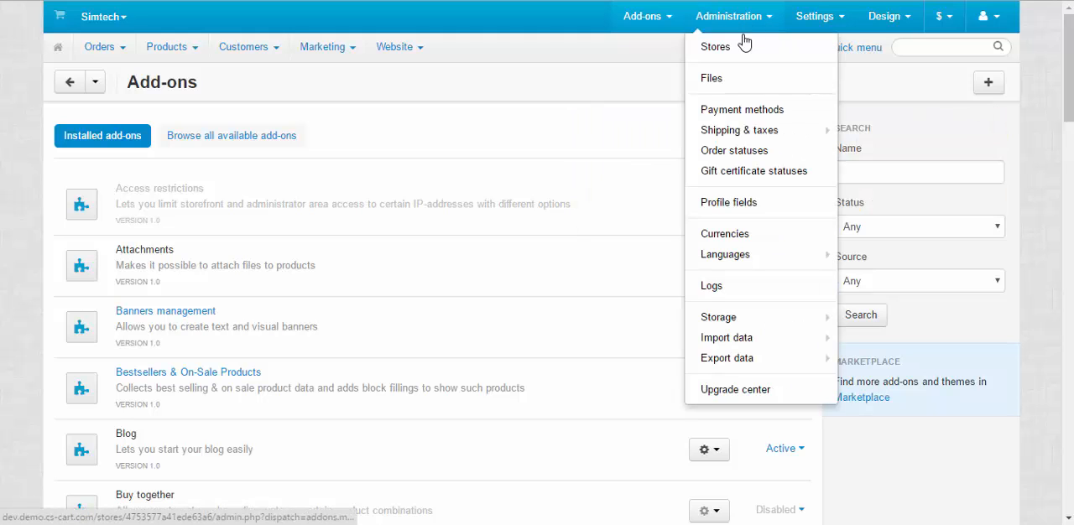
click(741, 109)
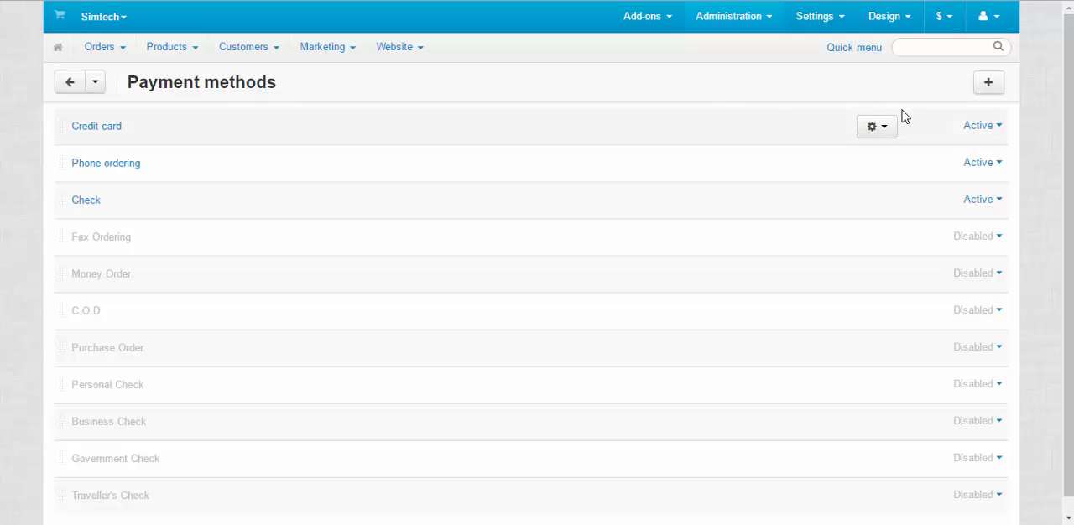
click(988, 82)
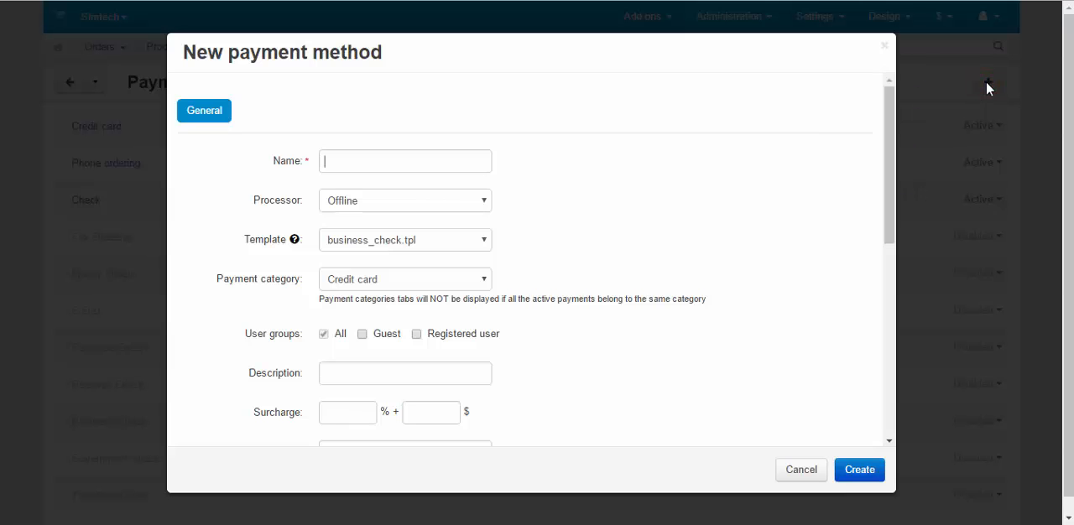
Name the method PayPal, choose the PayPal processor, and pick its payment category
click(405, 160)
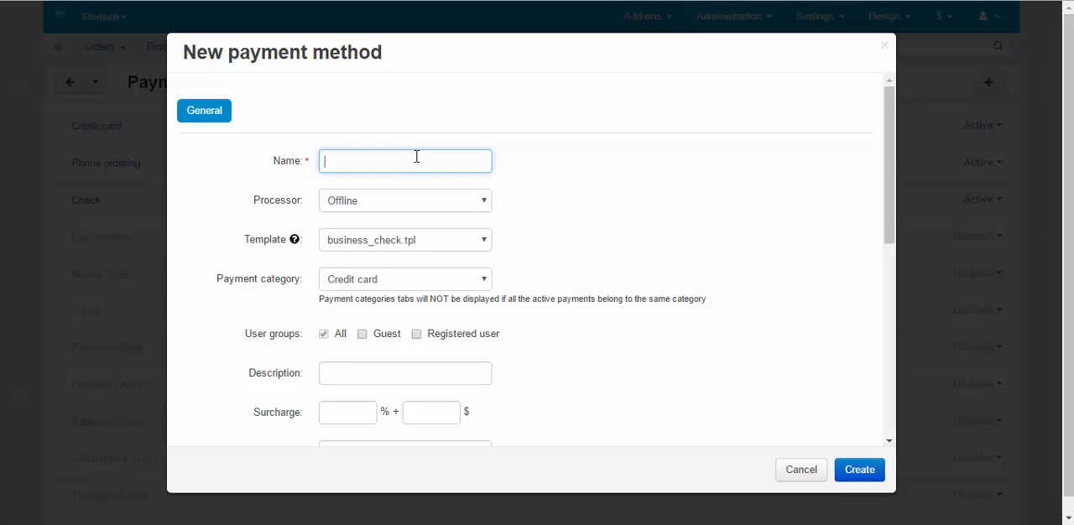
text(PayPal)
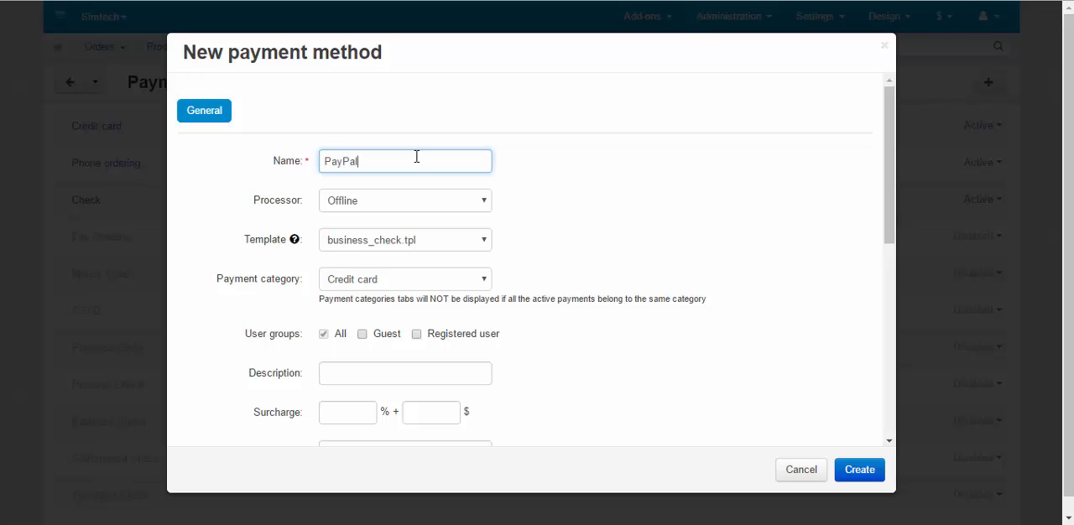
click(404, 200)
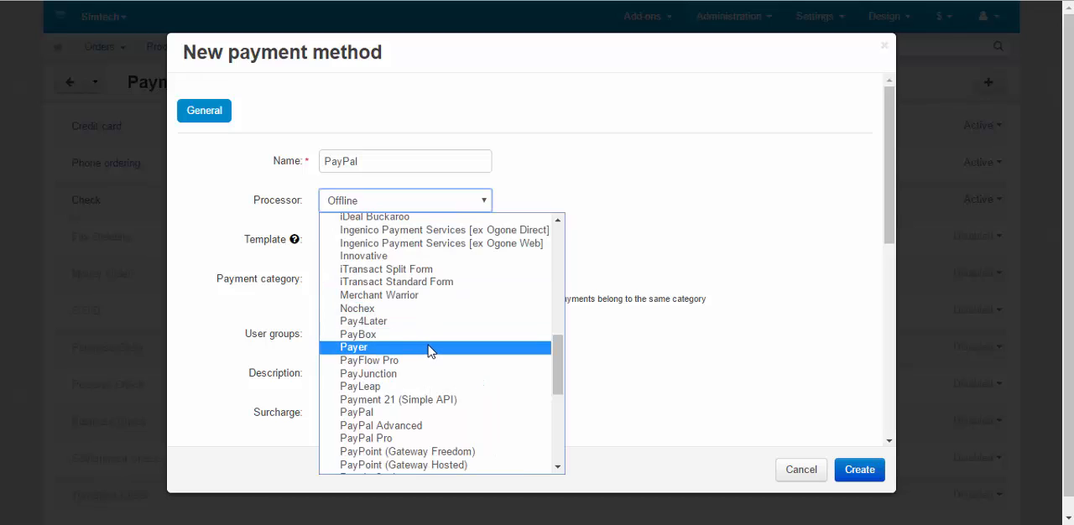
mouse_move(357, 412)
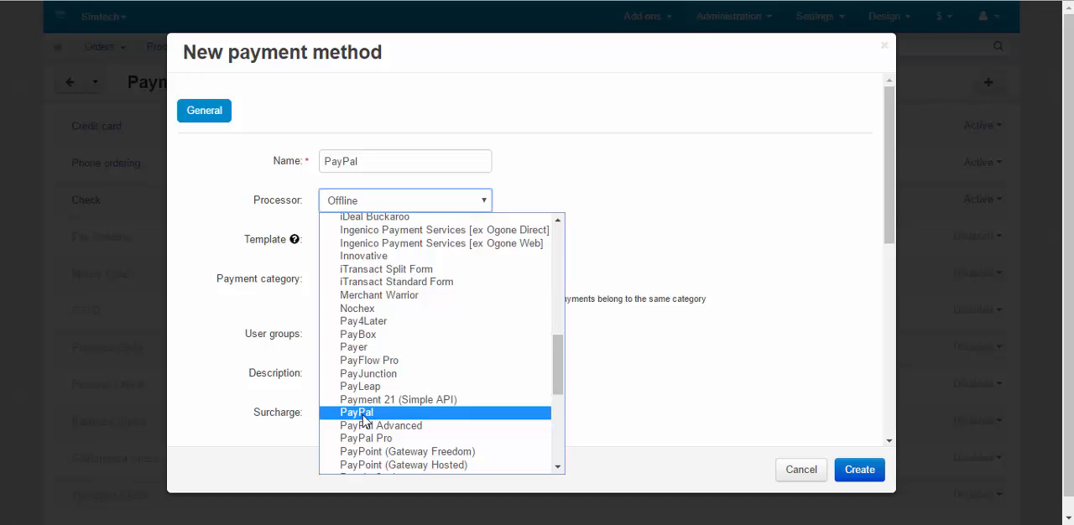
click(356, 412)
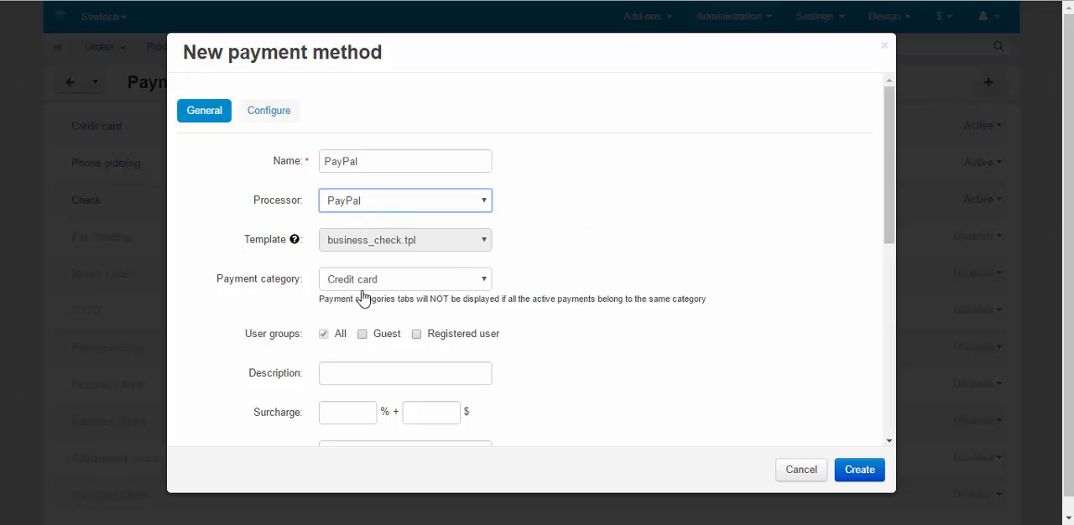
click(405, 278)
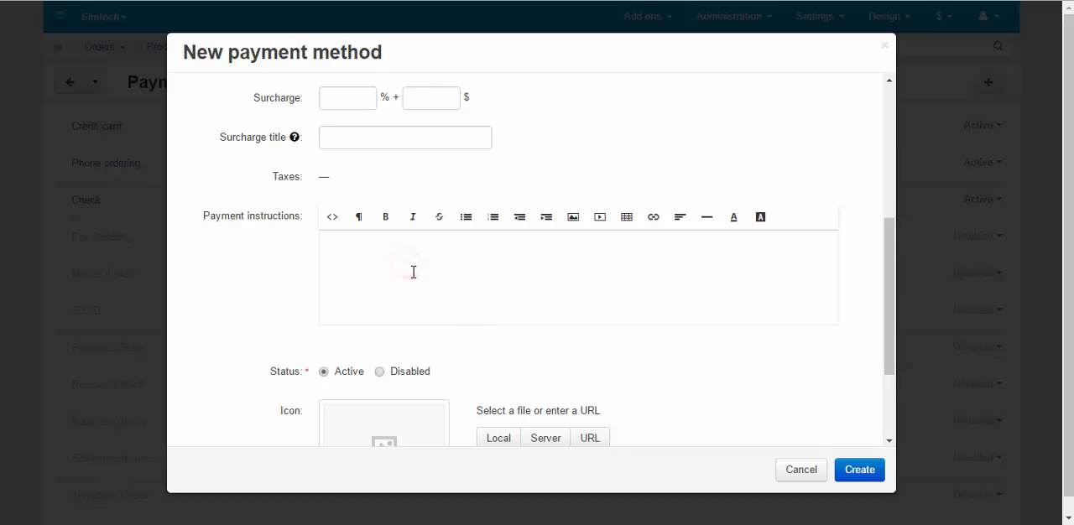
scroll(down, 3)
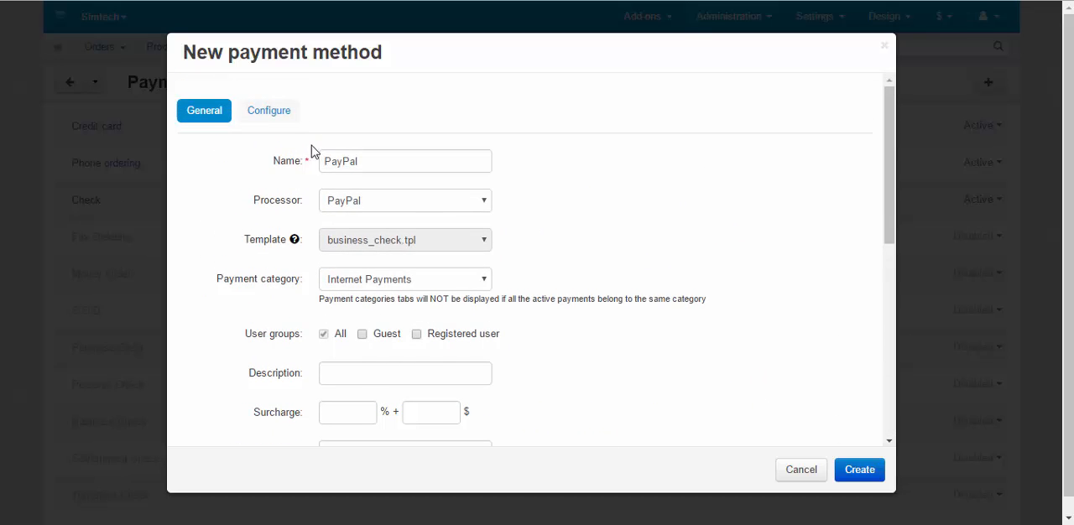
In the Configure tab, enter the PayPal account email and item name 'My shop'
click(268, 110)
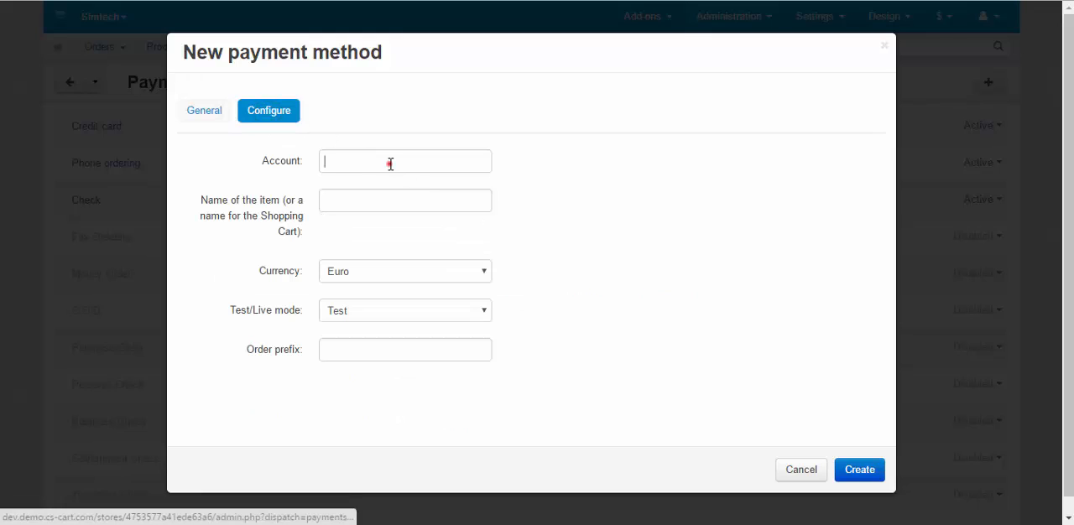
click(404, 161)
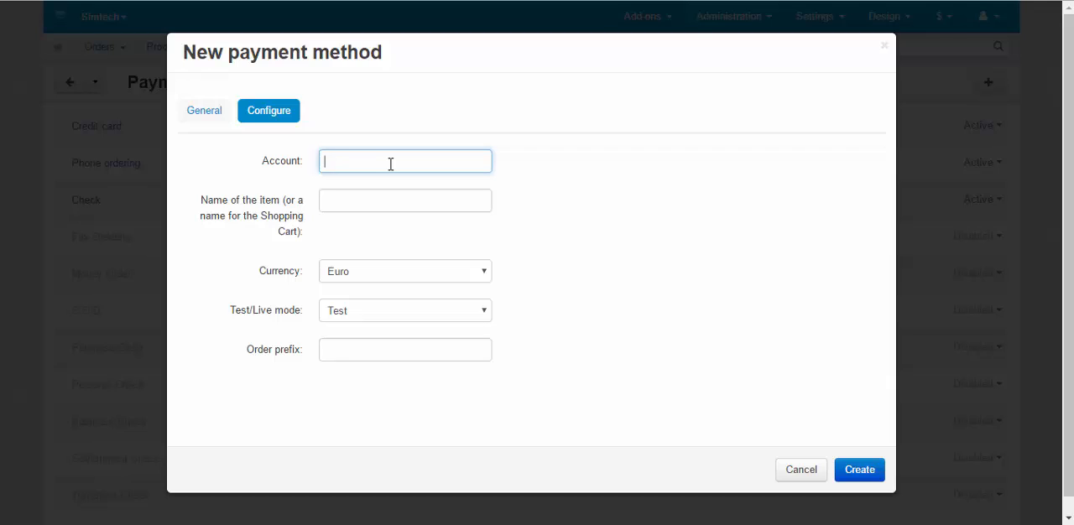
text(admin@)
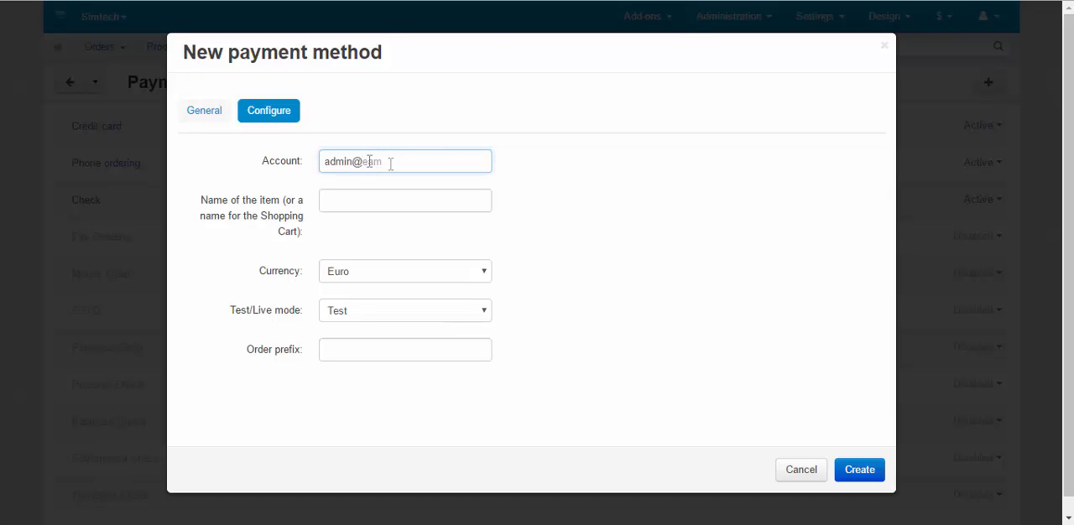
text(xample)
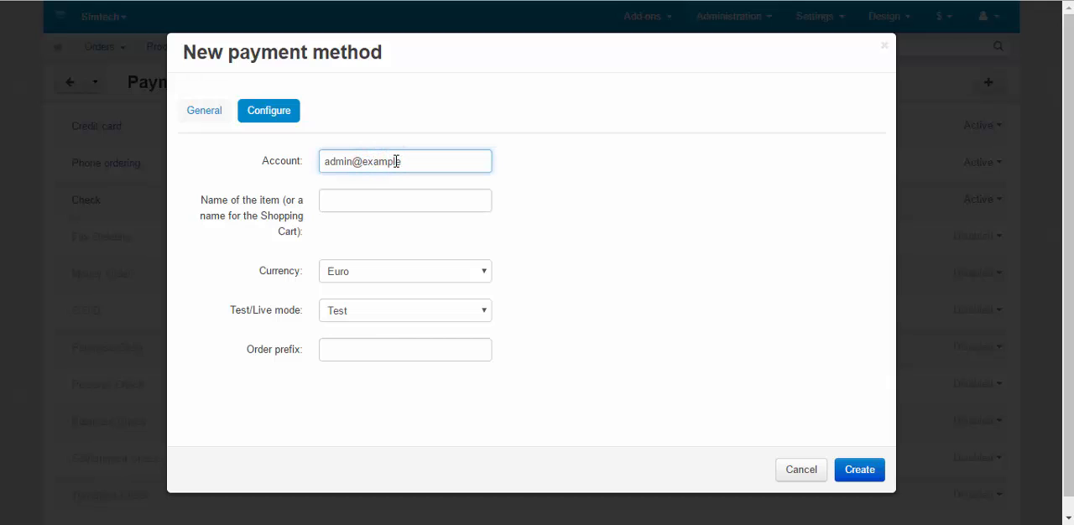
text(.com)
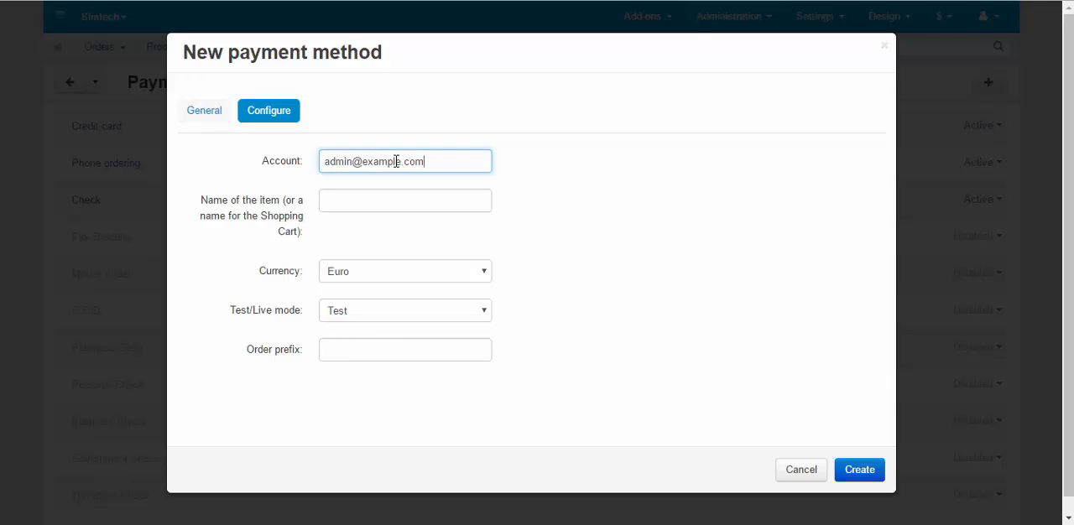
mouse_move(520, 174)
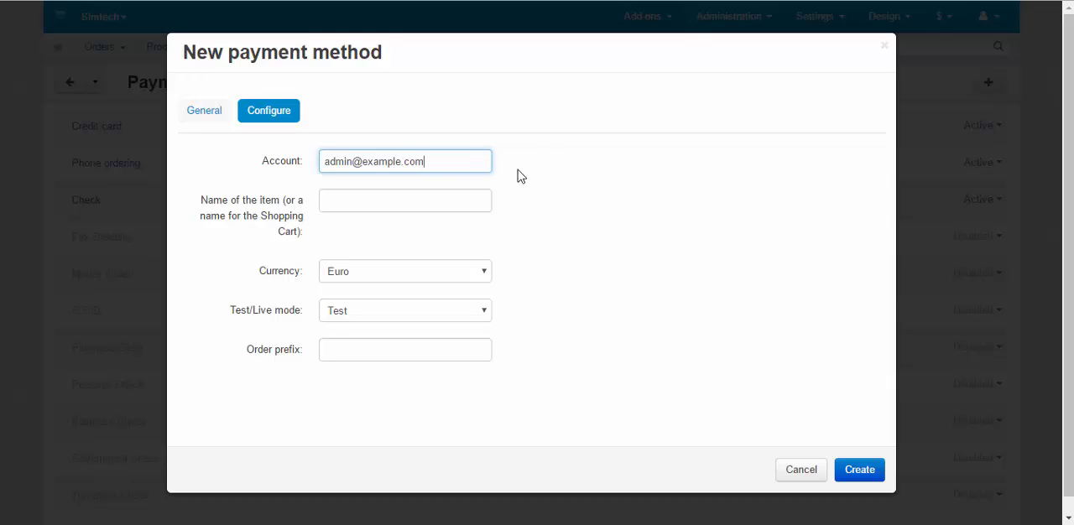
click(404, 199)
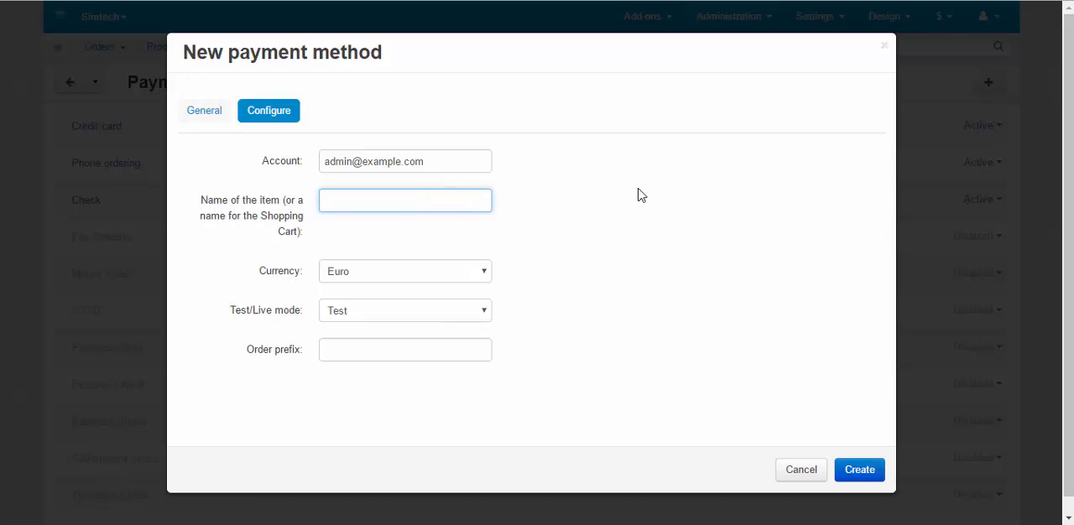
click(405, 199)
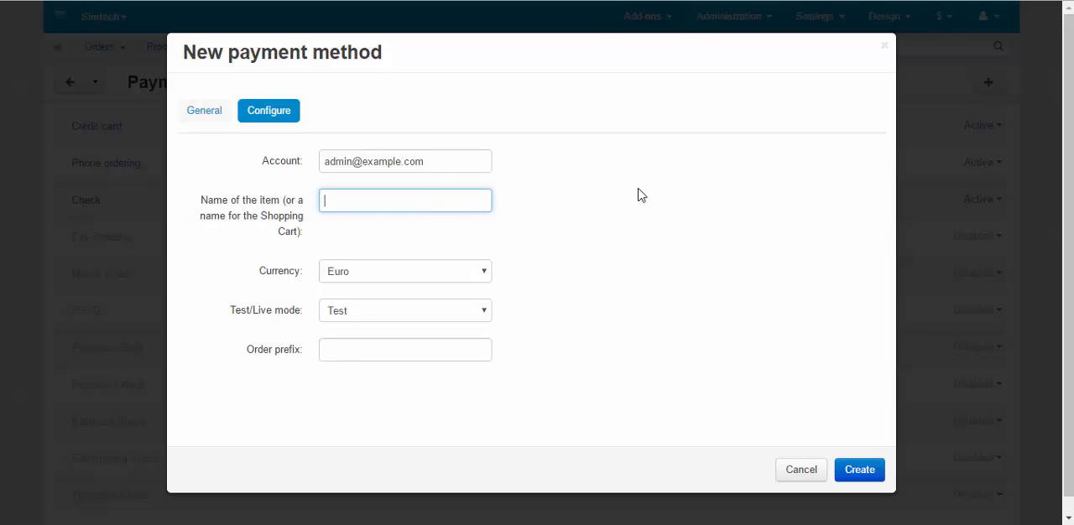
text(Pro)
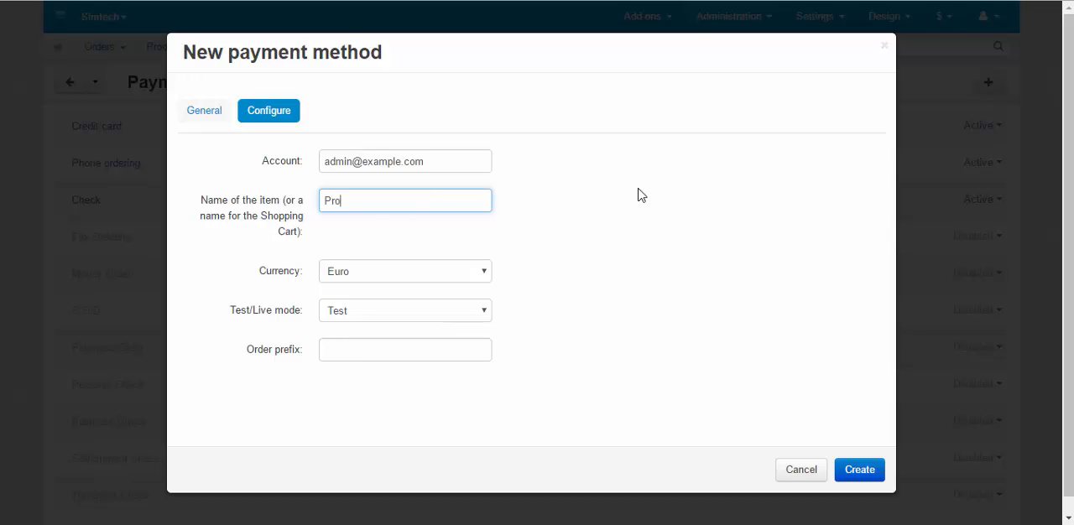
text(duct)
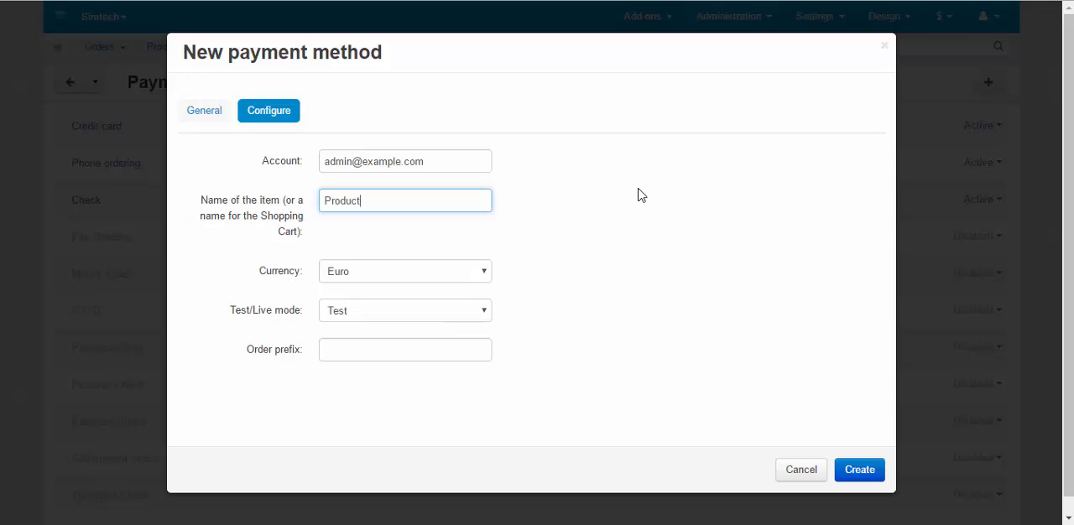
text(My s)
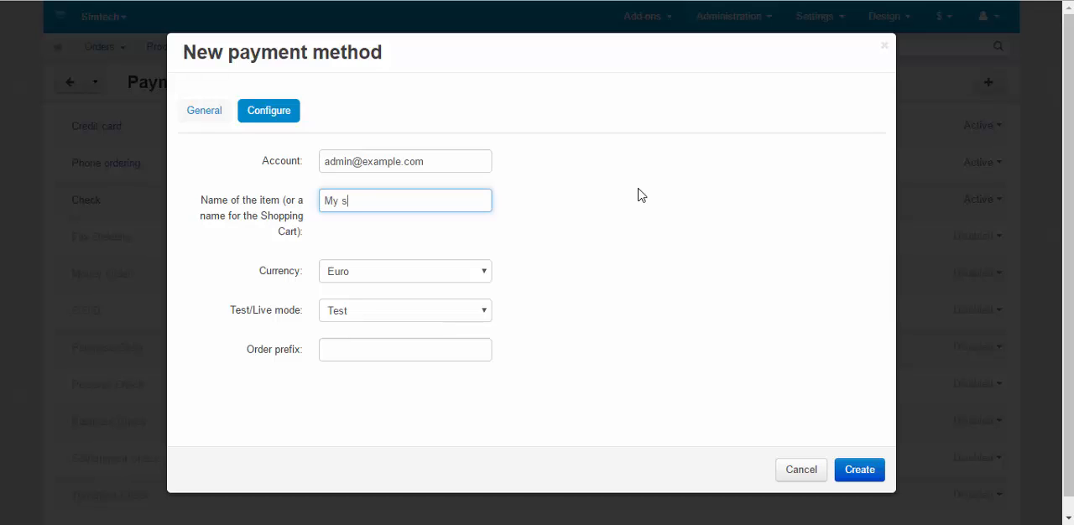
text(hop)
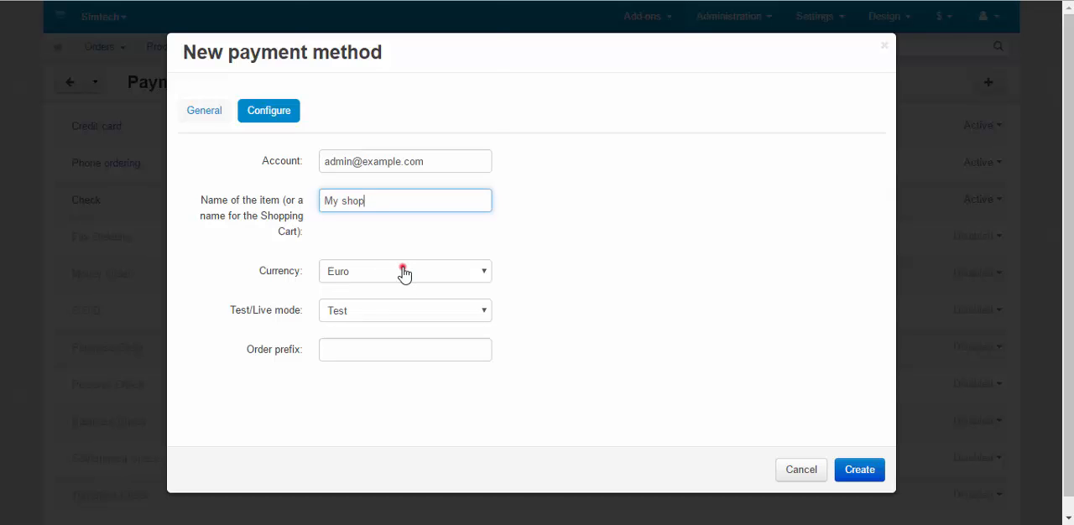
Choose US Dollar, Live mode and order prefix CS, then create the payment method
click(404, 271)
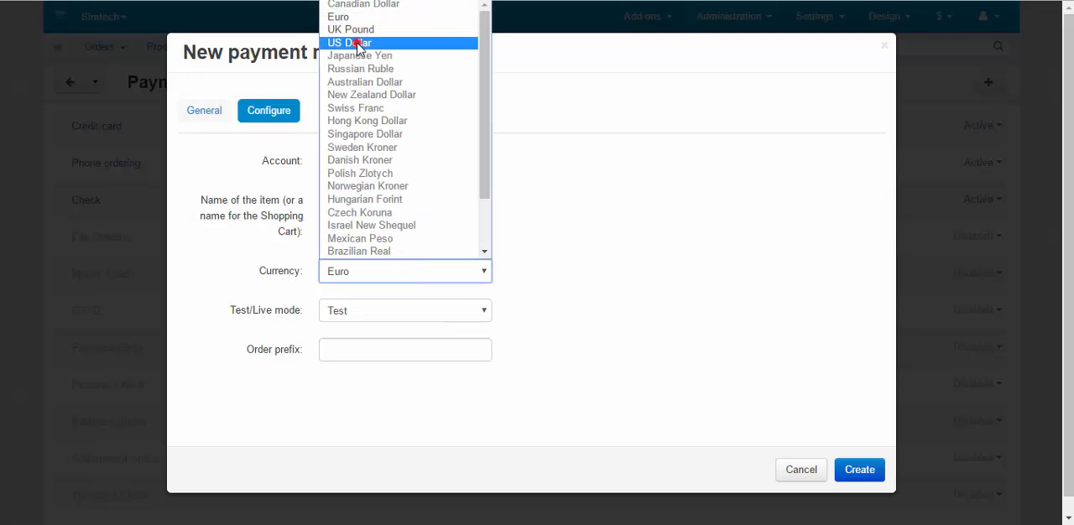
click(350, 42)
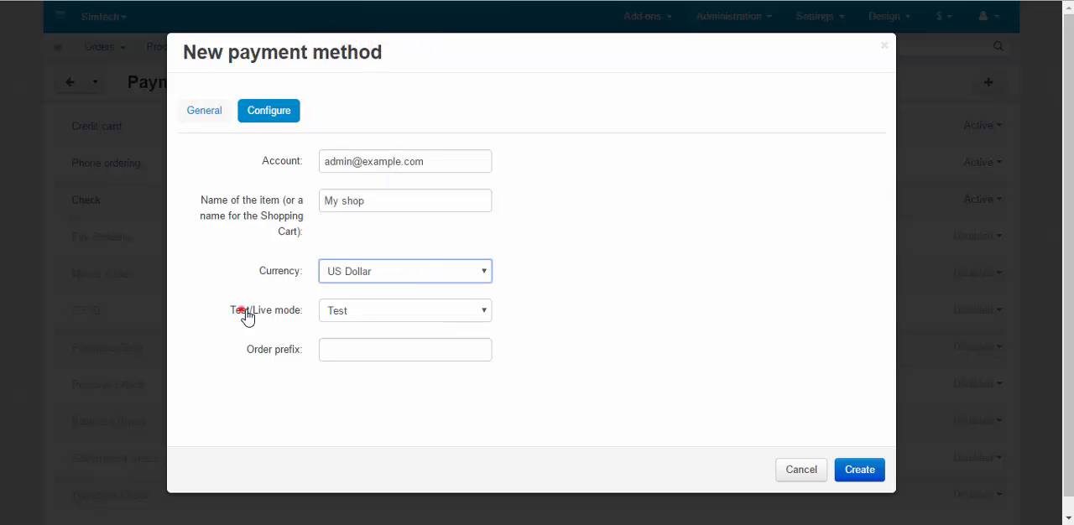
click(405, 311)
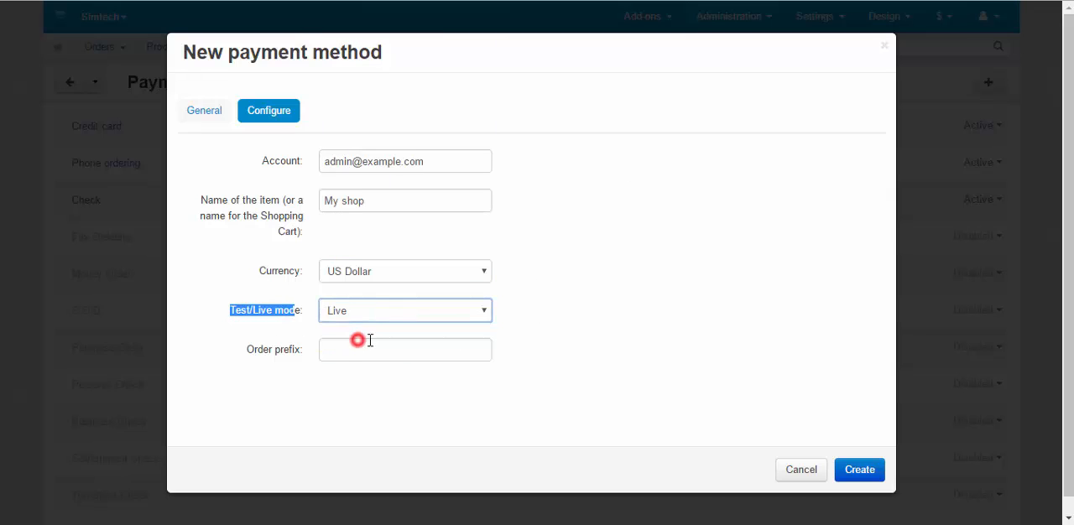
click(405, 349)
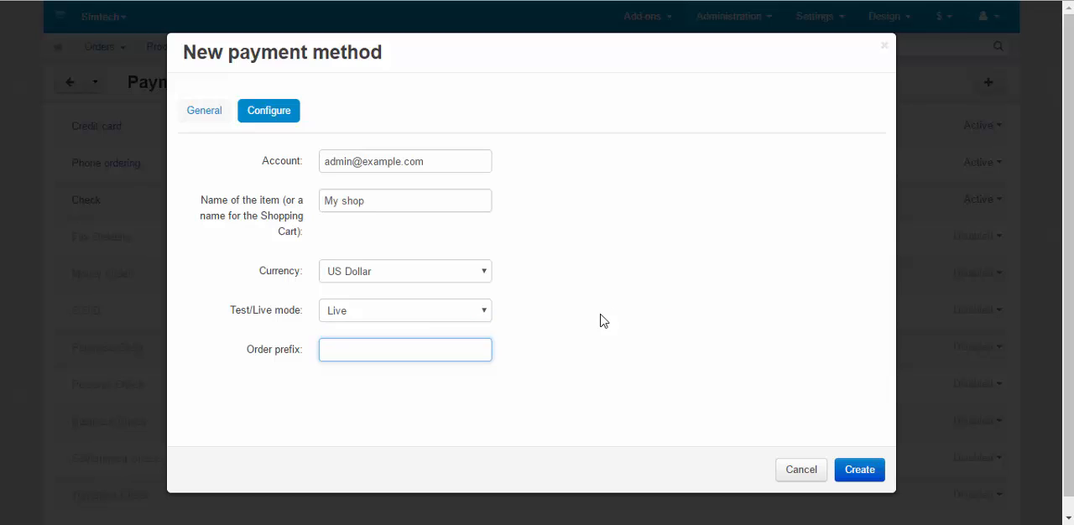
click(405, 349)
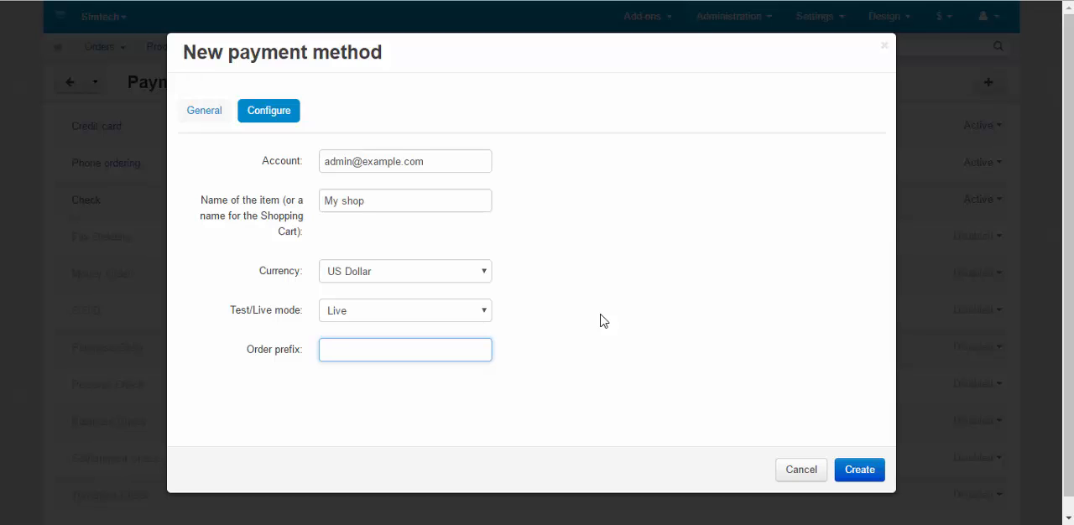
click(404, 349)
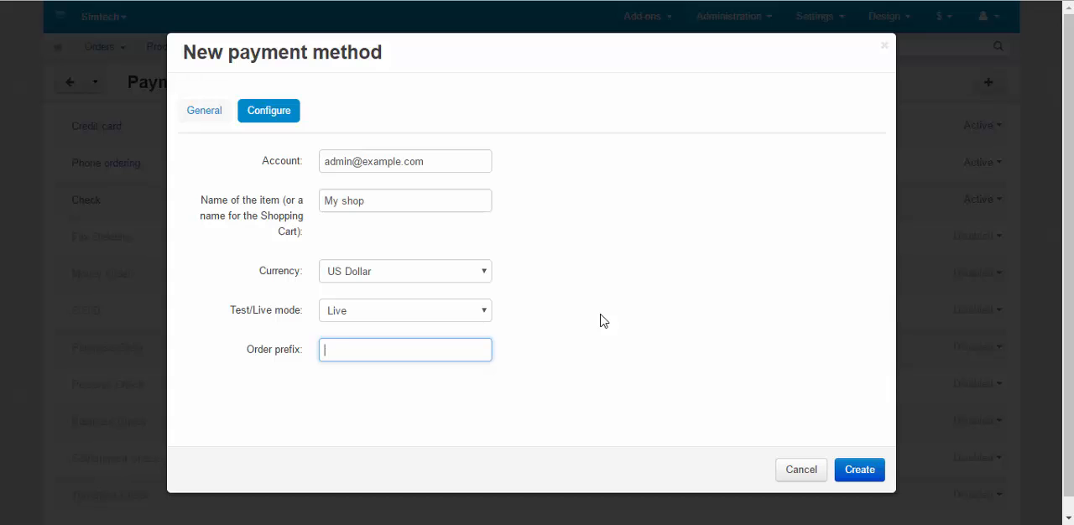
text(CS)
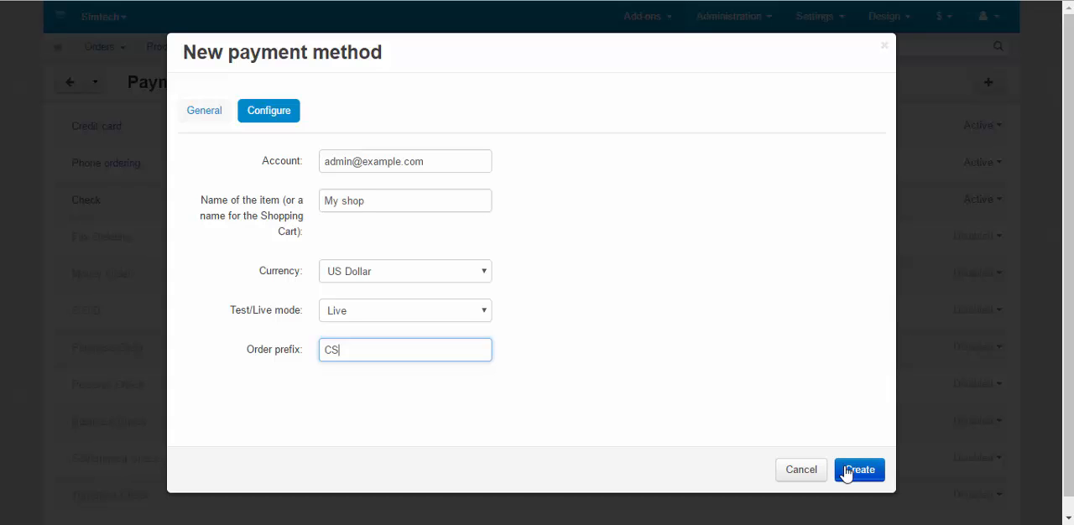
click(857, 470)
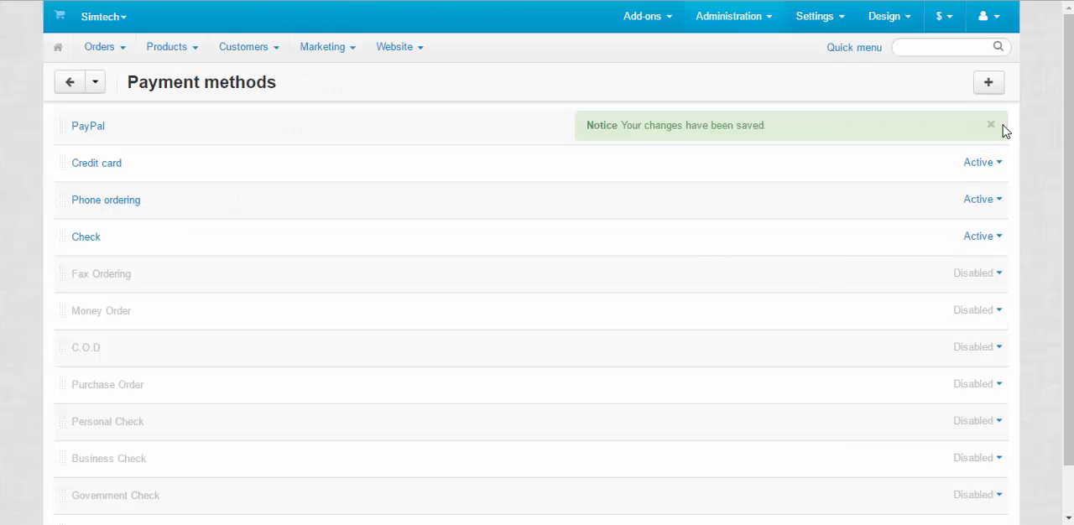
click(990, 125)
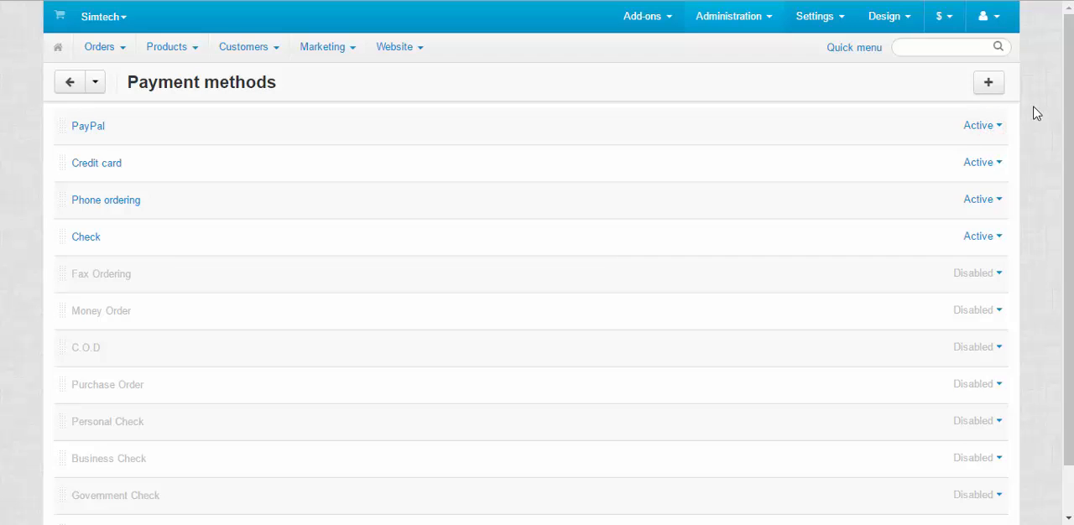